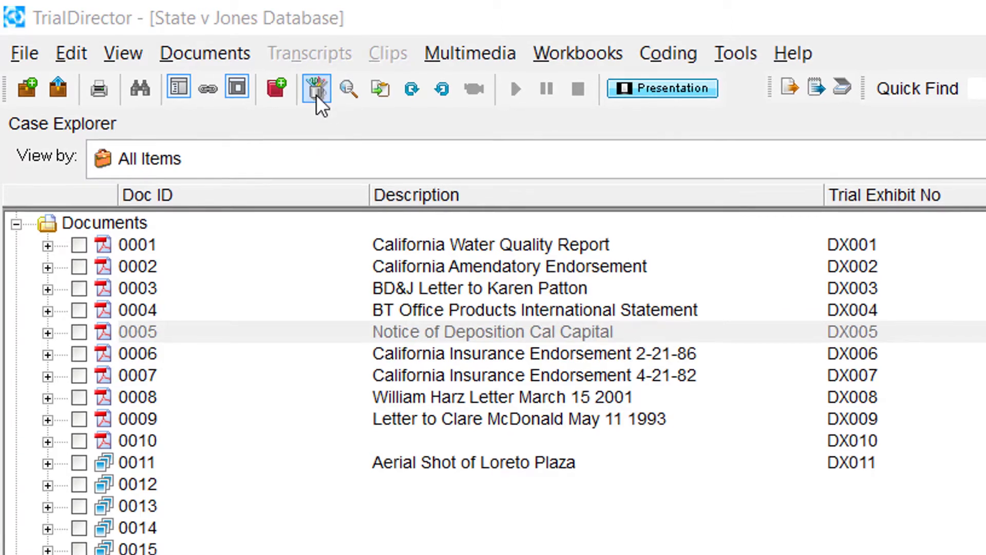
- Show the Image Annotation toolbar with its shape tools and colour palette in Case Explorer
click(315, 87)
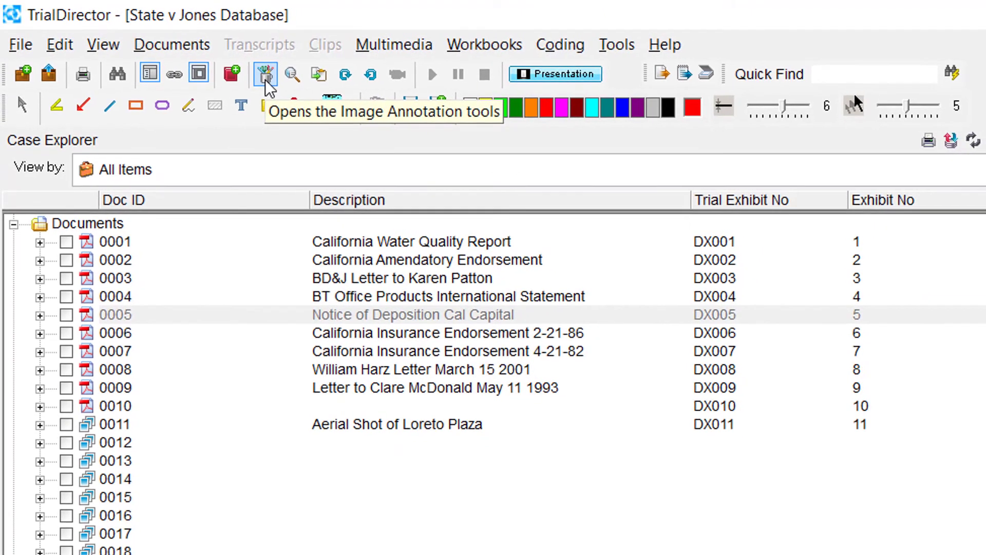
click(266, 73)
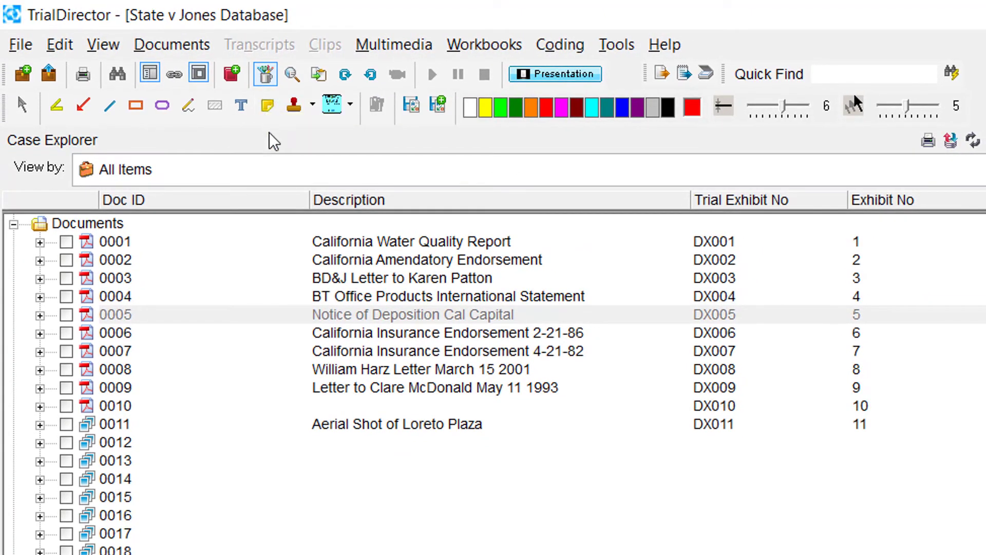